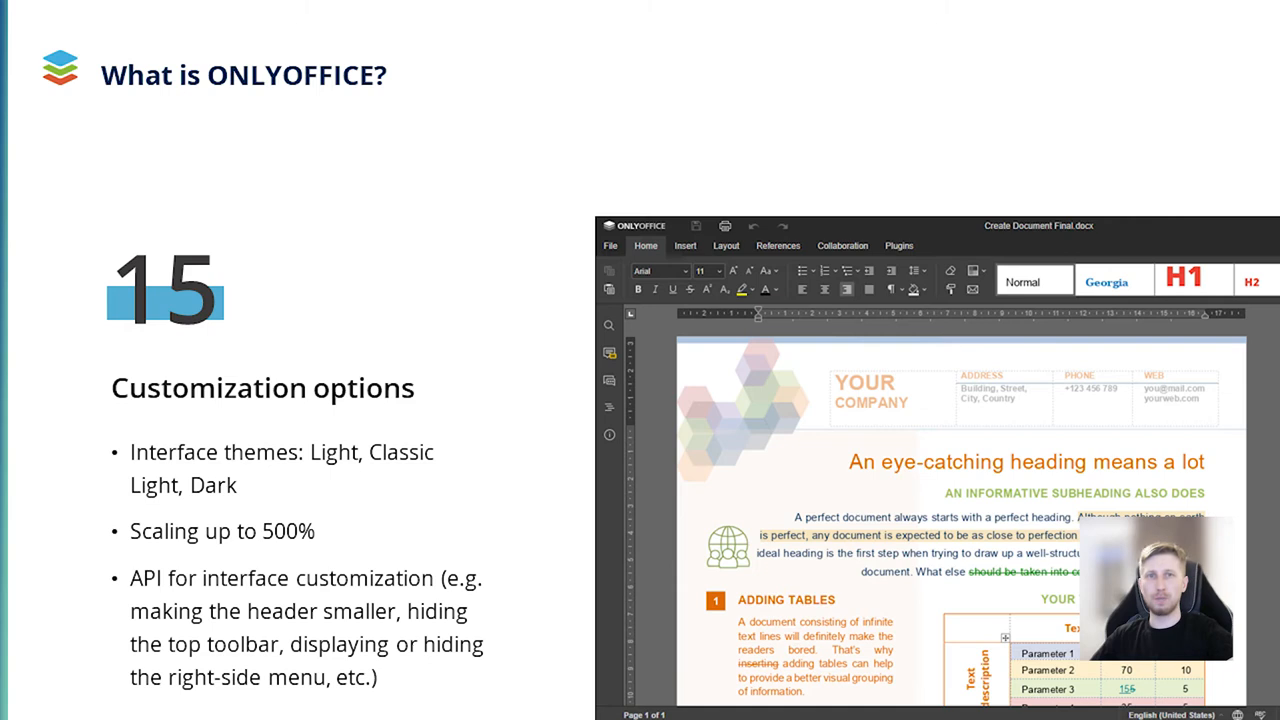
# Advance past the customization slide and the 'What is an ONLYOFFICE plugin?' slide
pyautogui.press('right')
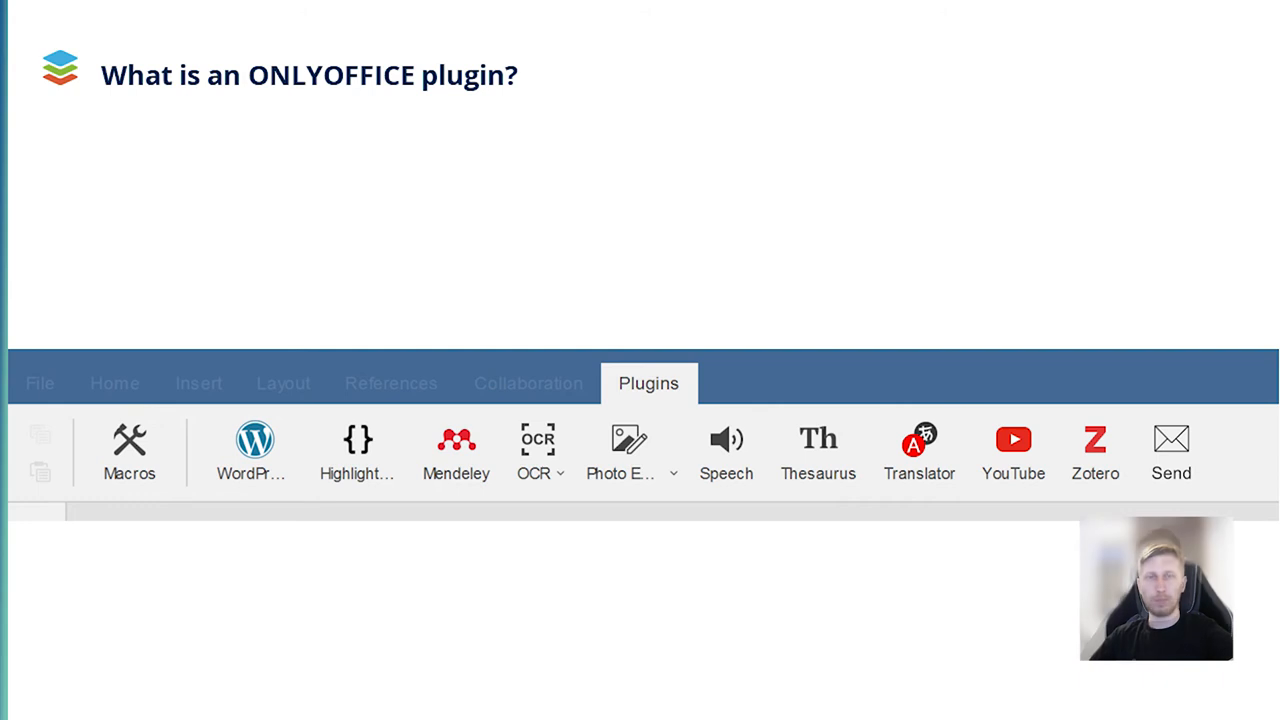
pyautogui.press('right')
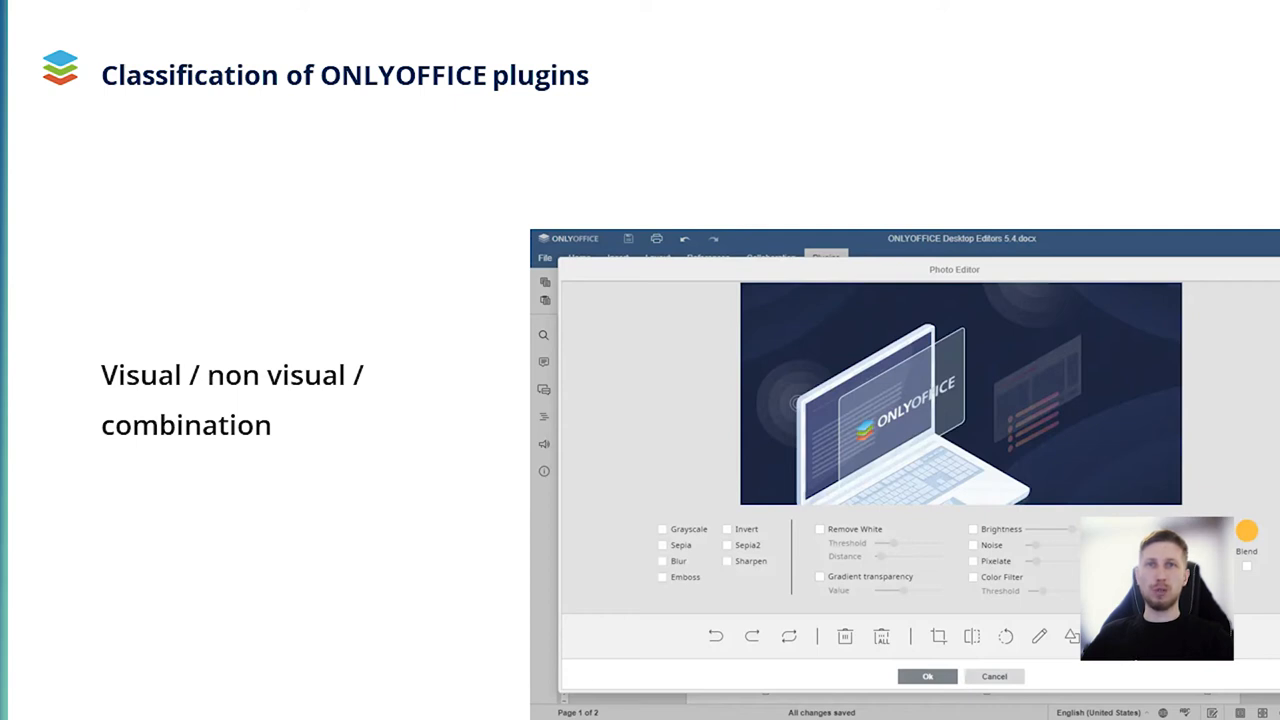
# Advance from the plugin classification slide to the OLE objects slide
pyautogui.press('Right')
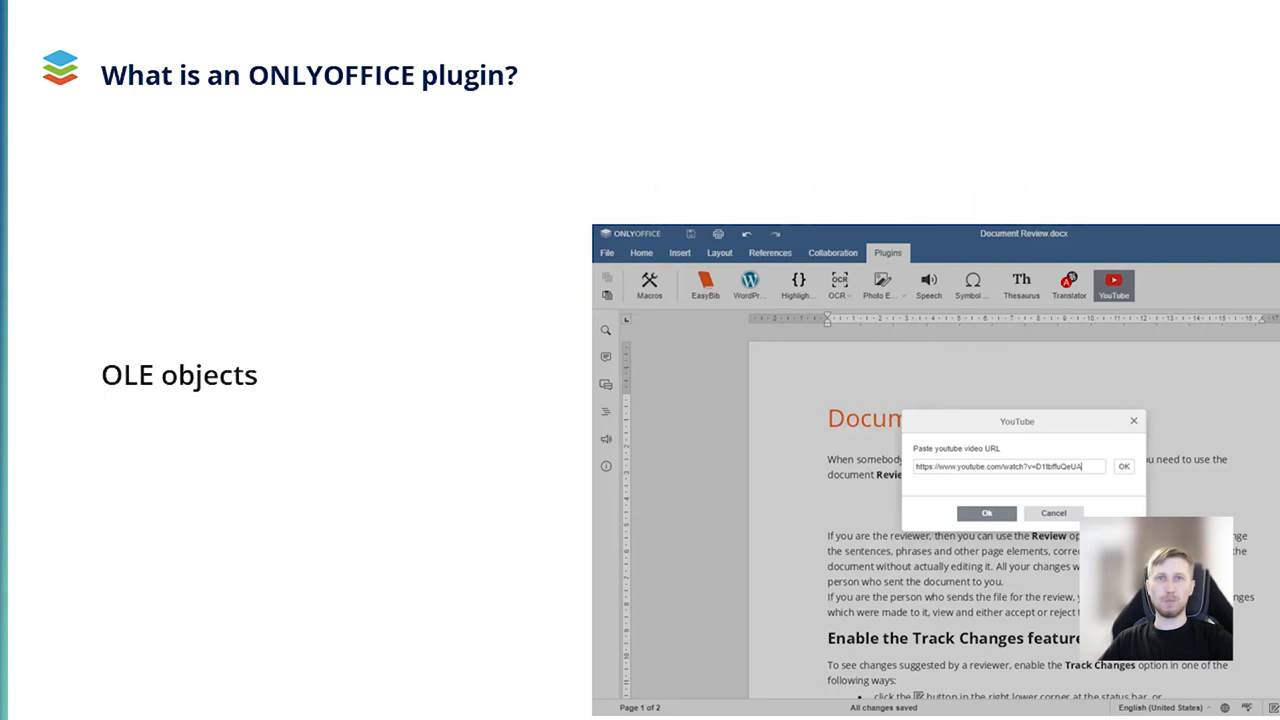
# Advance from the OLE objects slide toward the plugin-creation steps
pyautogui.press('right')
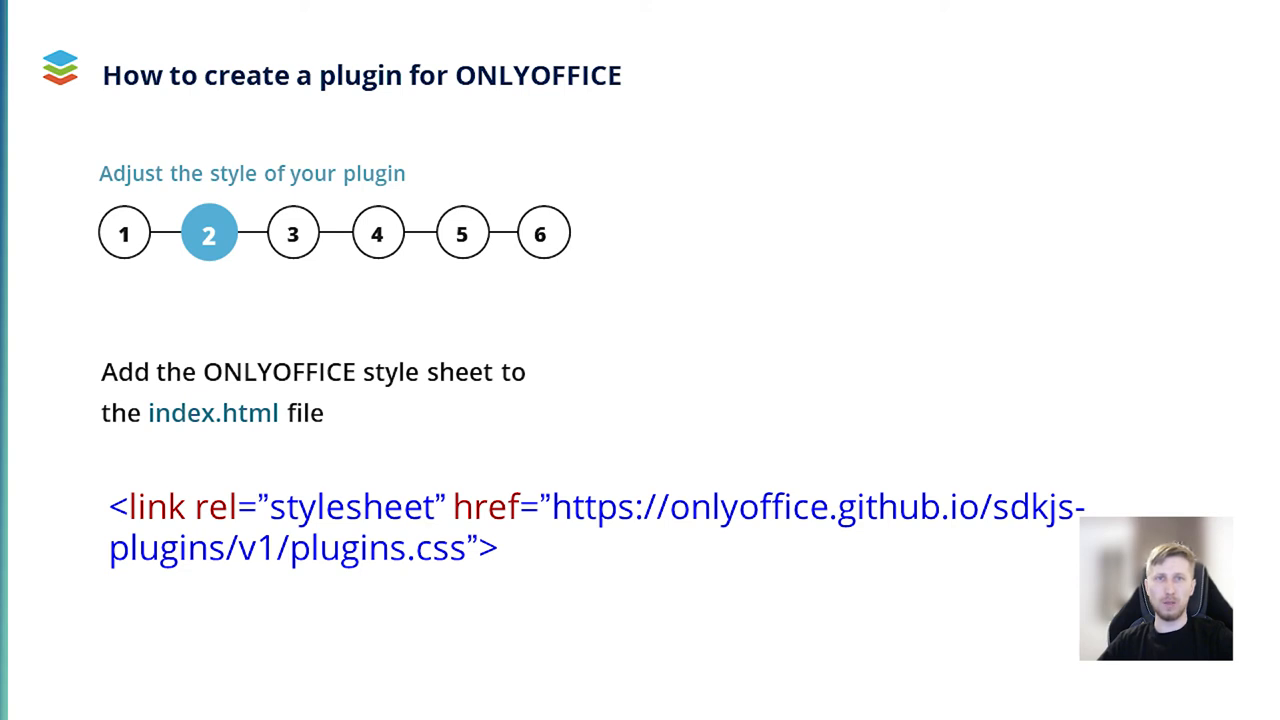
# Advance from step 2 (style sheet link) to step 3 on localization
pyautogui.click(292, 233)
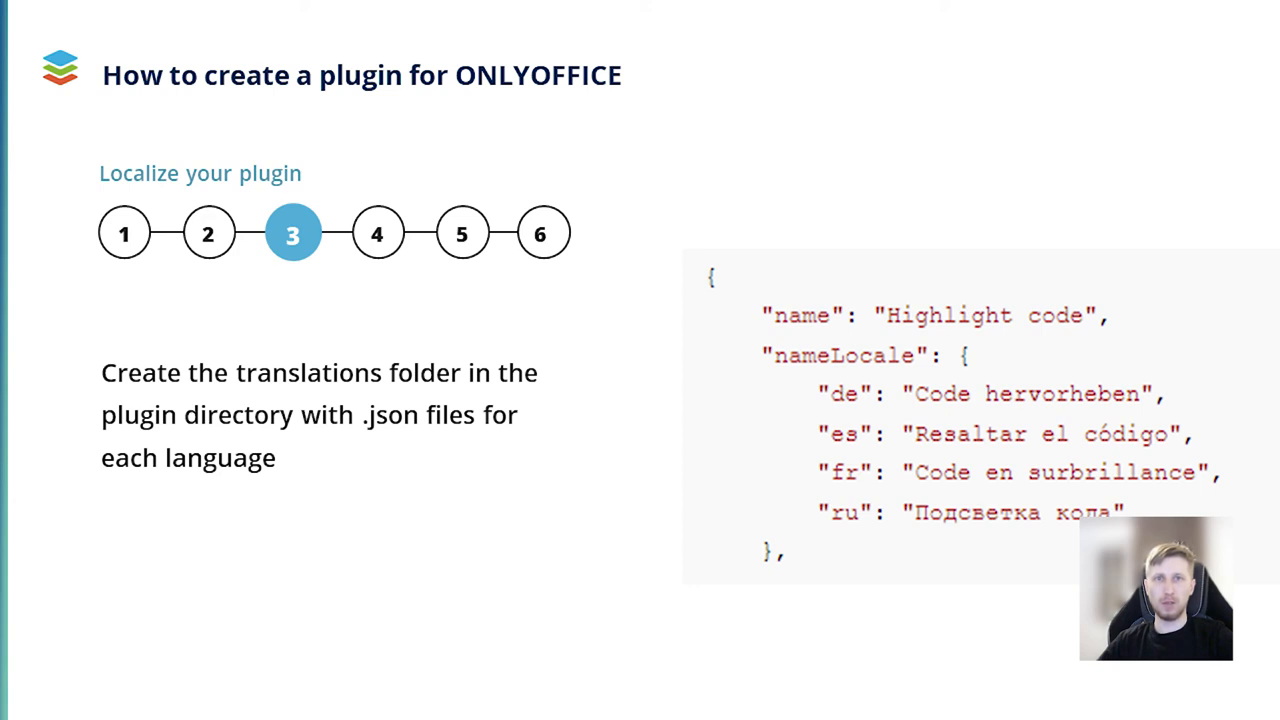